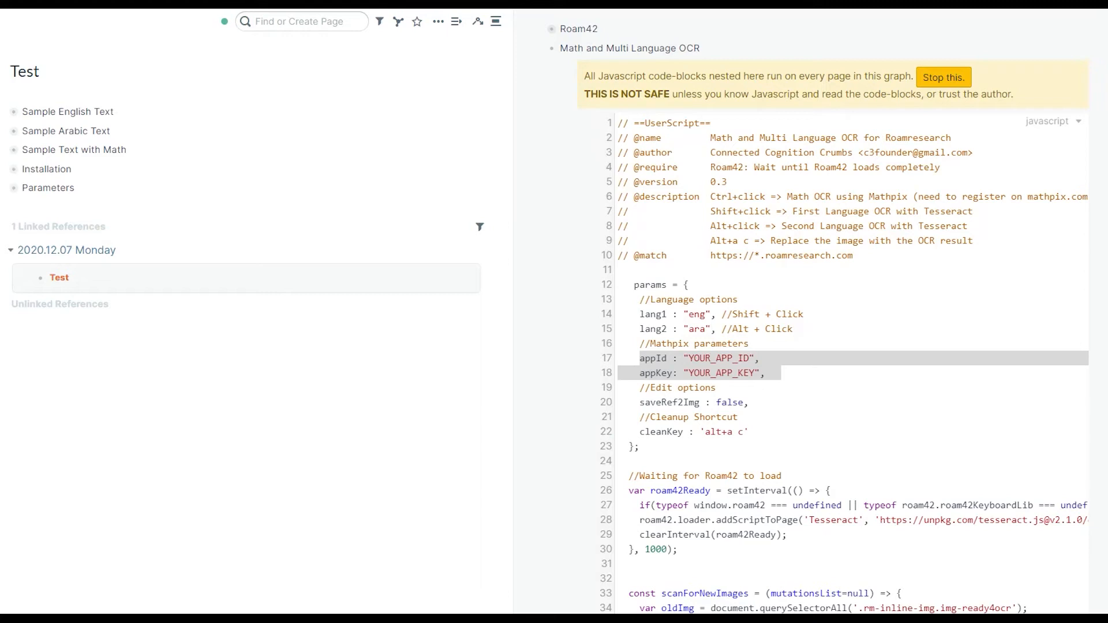
mouse_move(6, 117)
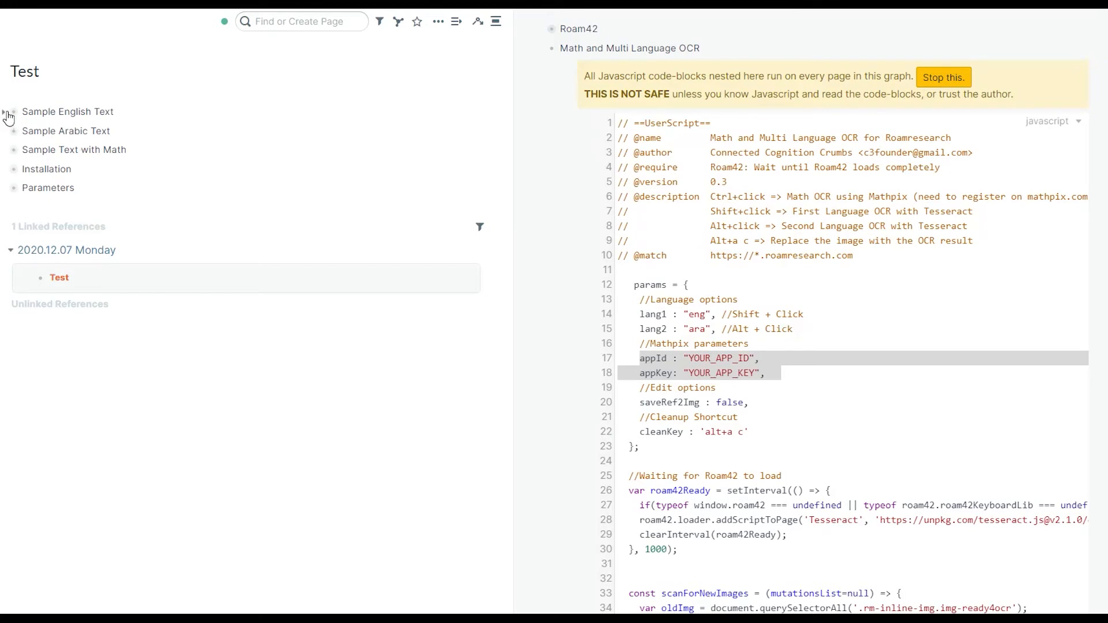
- OCR the English and Arabic sample images into child text blocks, then fold the Arabic sample
left_click(13, 112)
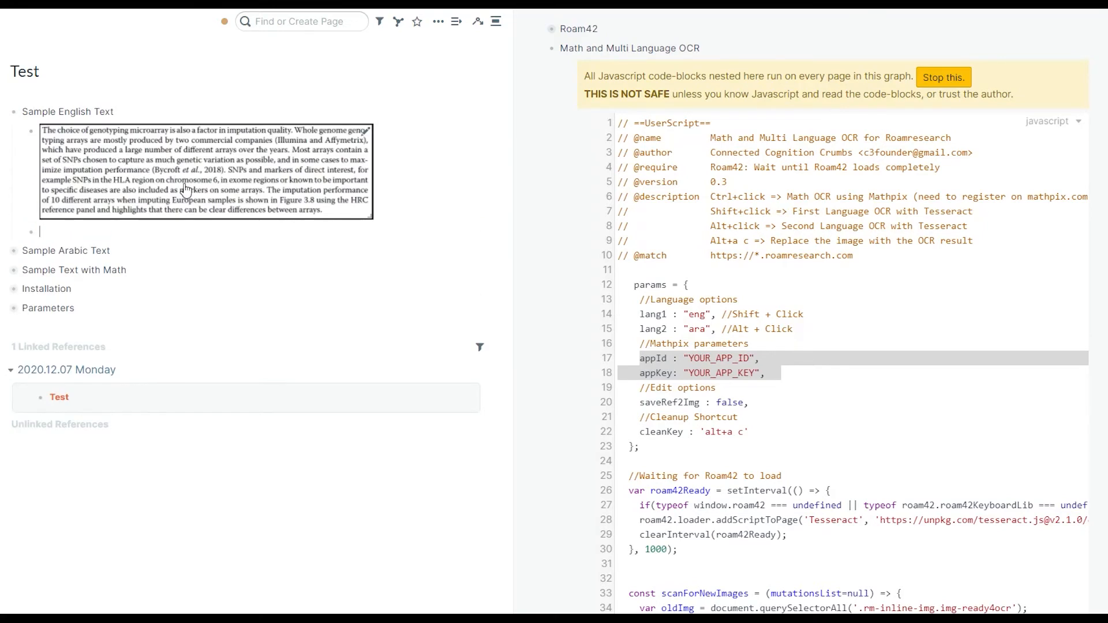
type("Granting wishes...")
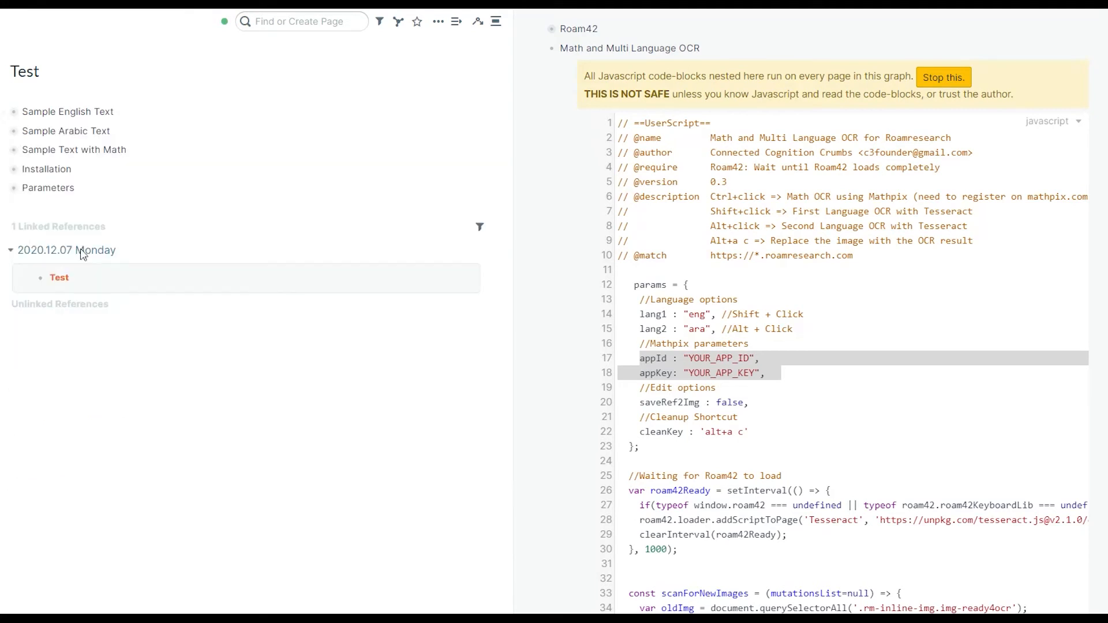
left_click(12, 130)
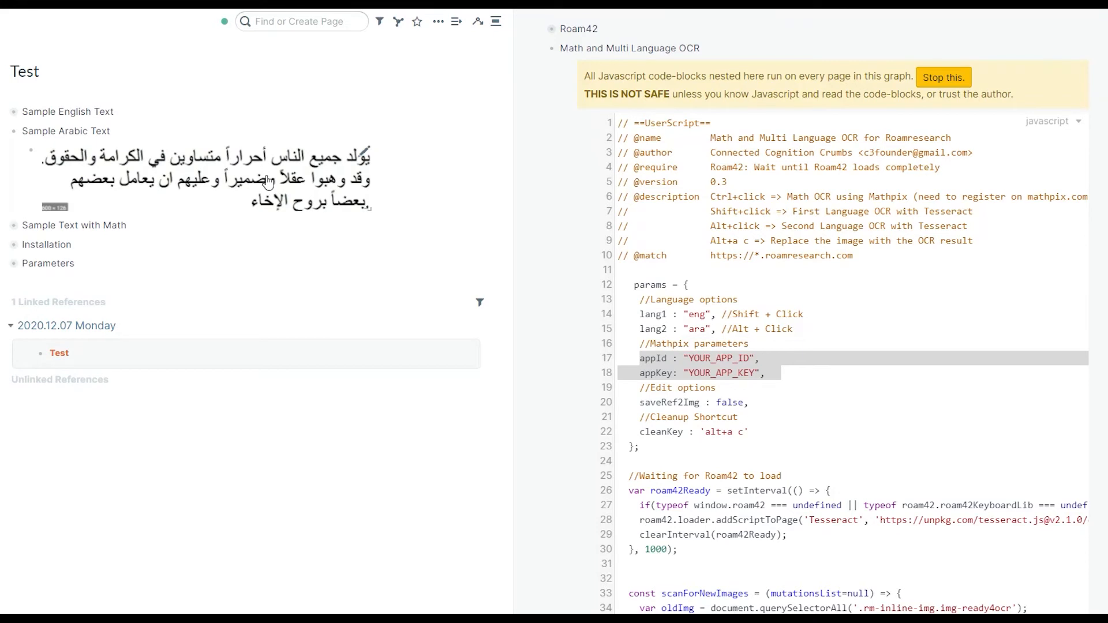
type("Granting wishes...")
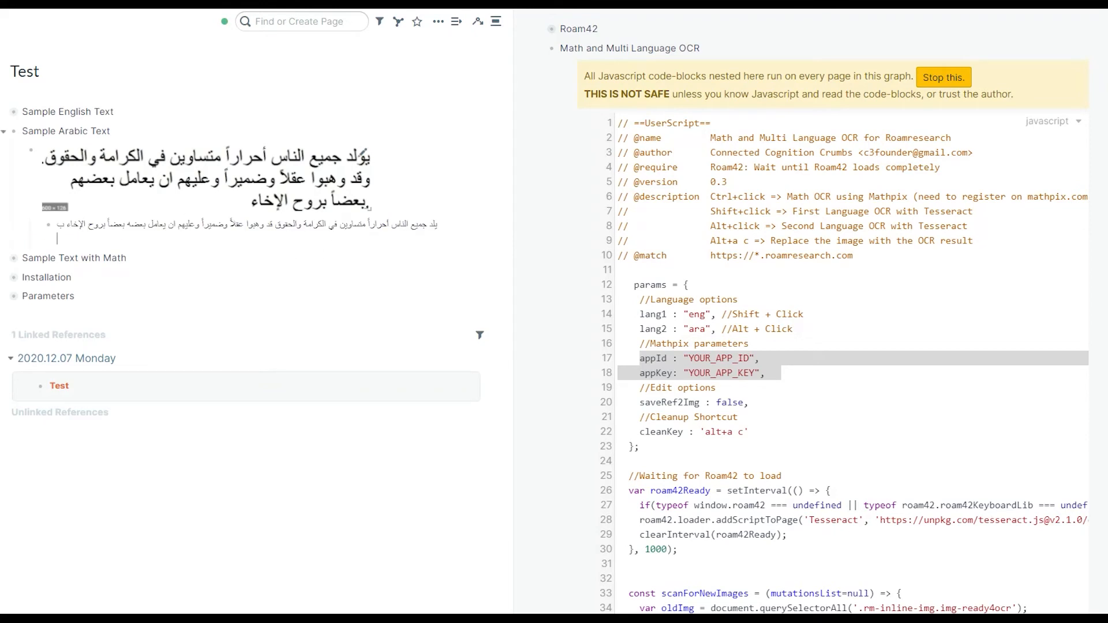
left_click(3, 131)
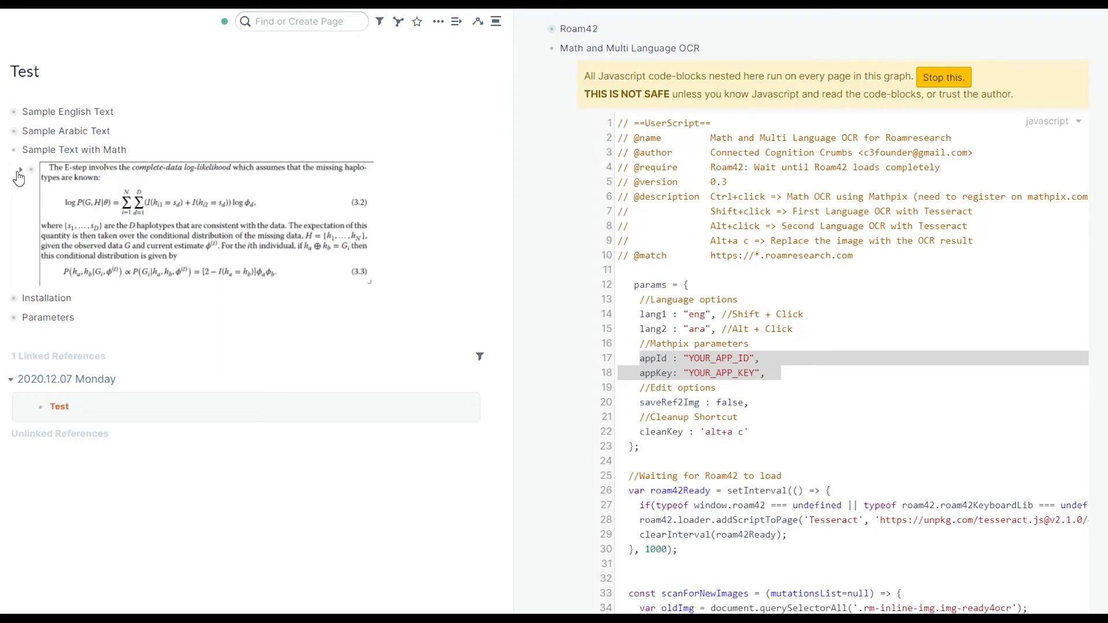
- Run Mathpix OCR on the equation image to get a LaTeX child block, then fold Sample Text with Math
left_click(17, 171)
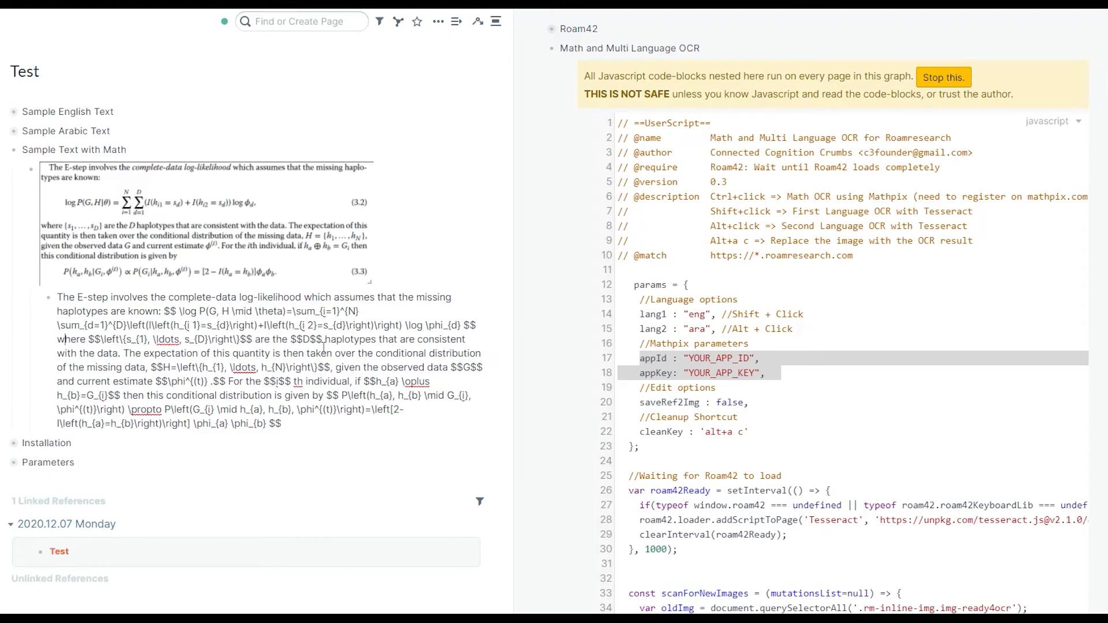
double_click(170, 310)
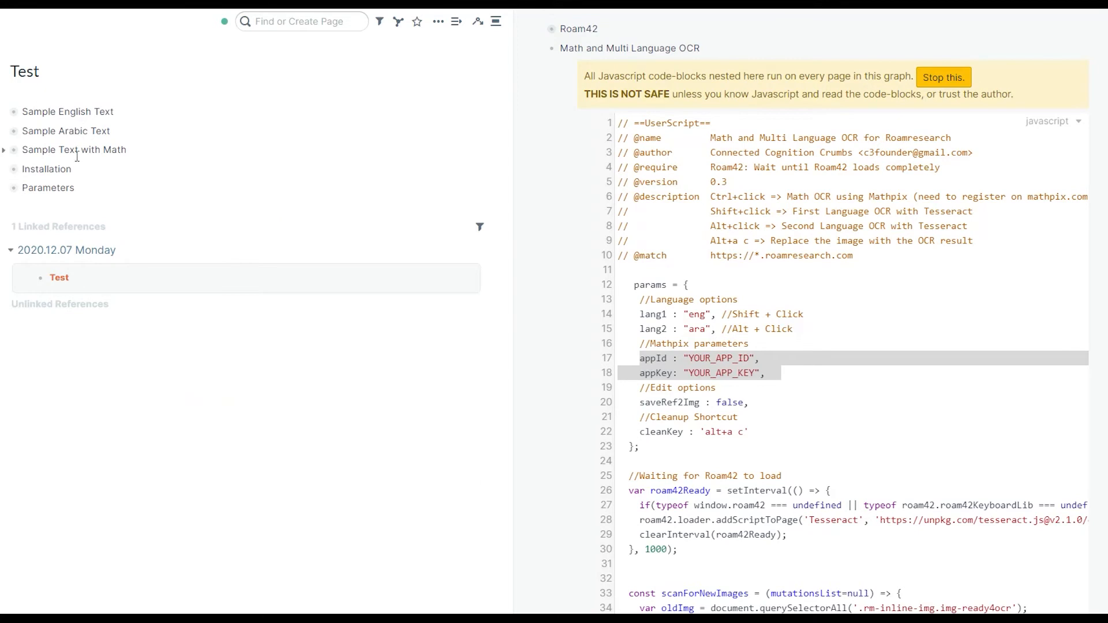
mouse_move(92, 156)
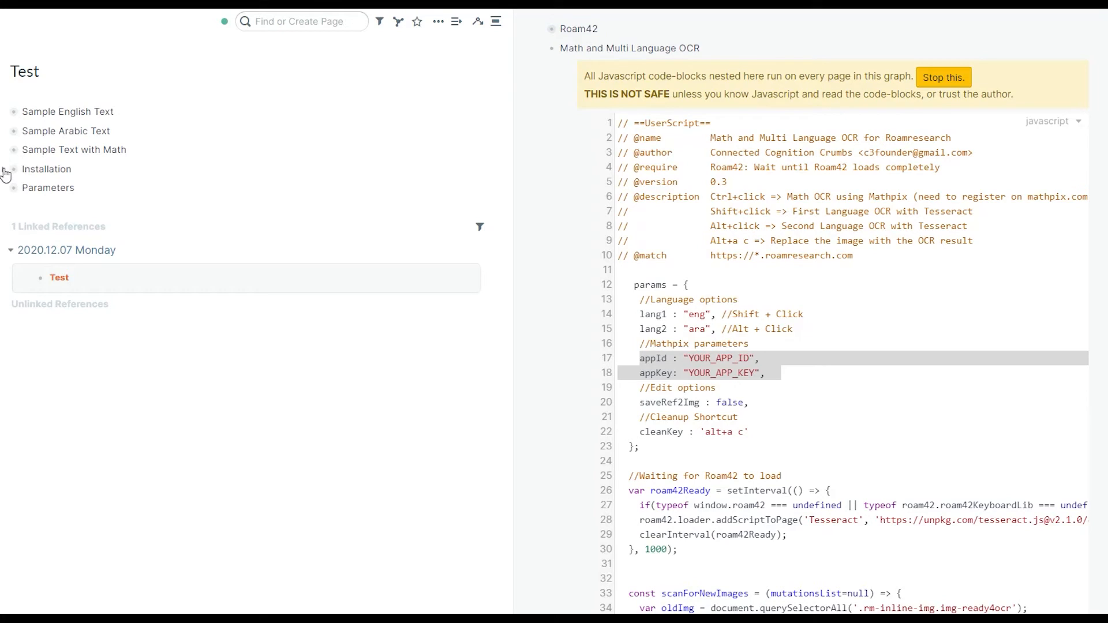
- Add two empty javascript code blocks as children of the {{[[roam/js]]}} block under Installation
left_click(13, 168)
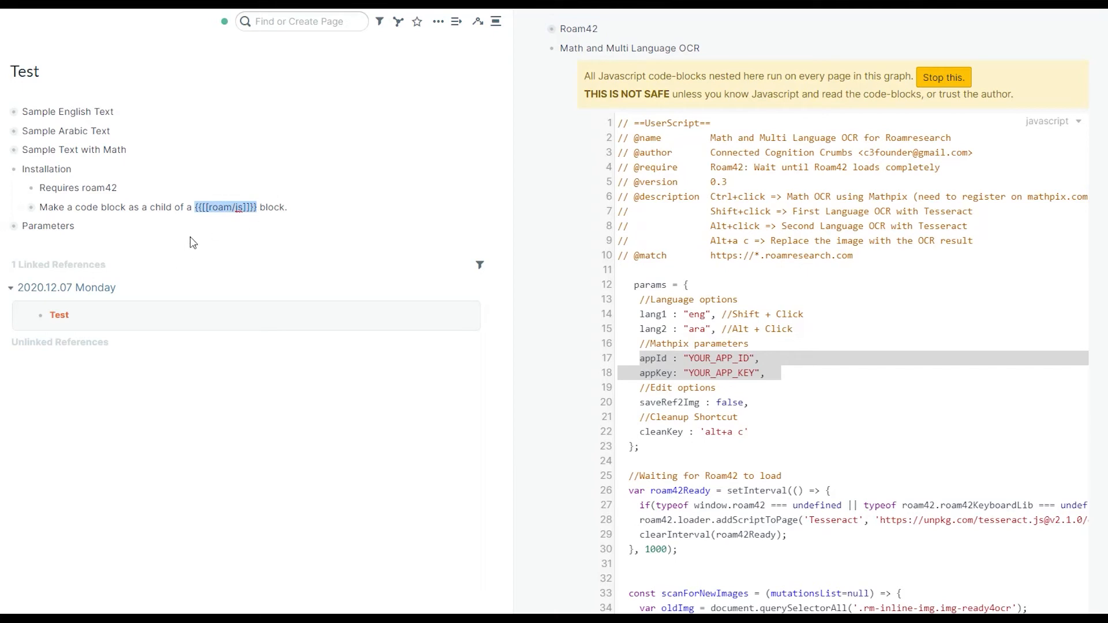
mouse_move(24, 212)
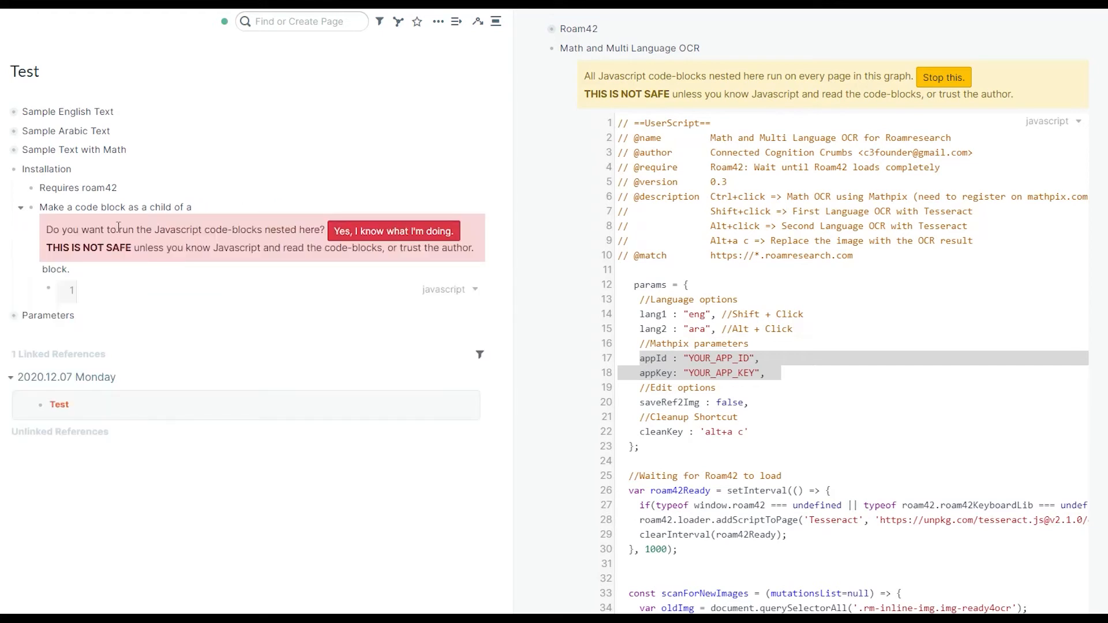
left_click(392, 231)
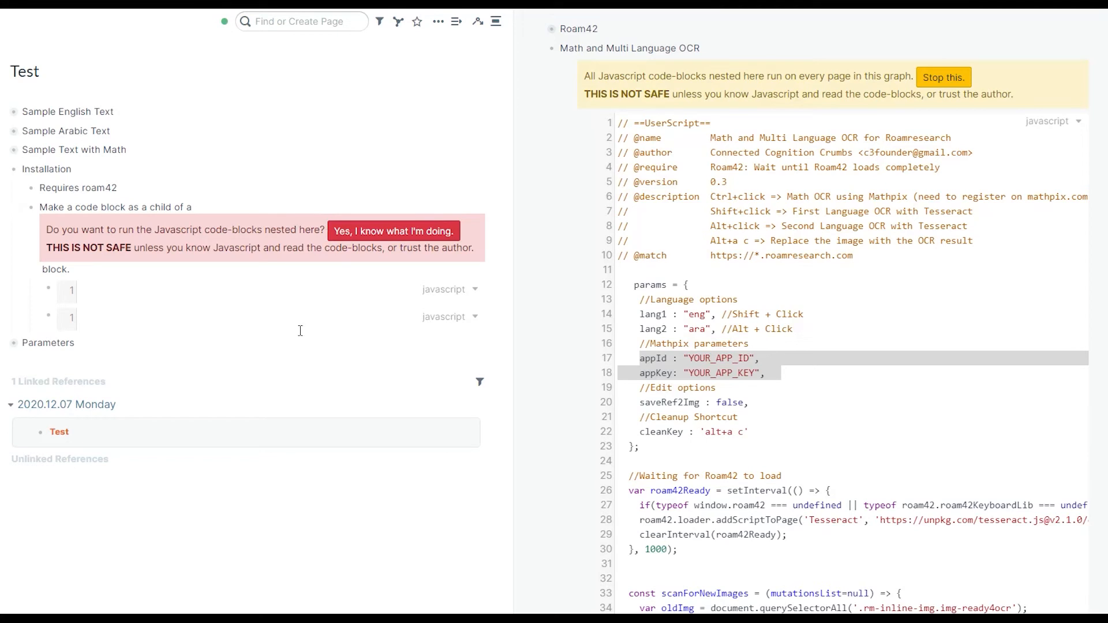
mouse_move(459, 292)
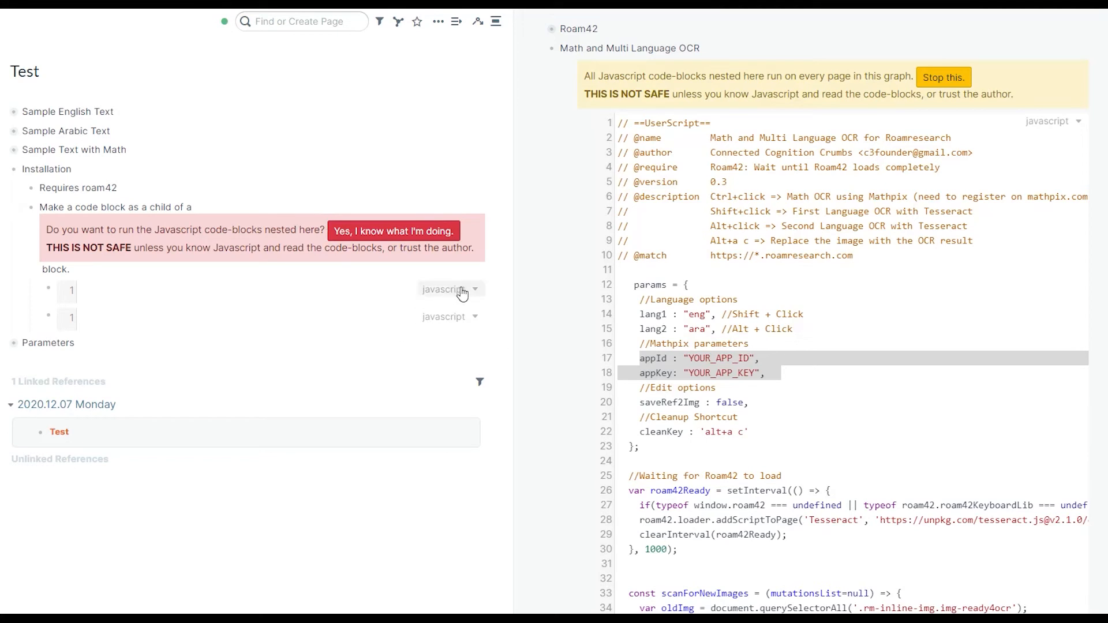
left_click(450, 289)
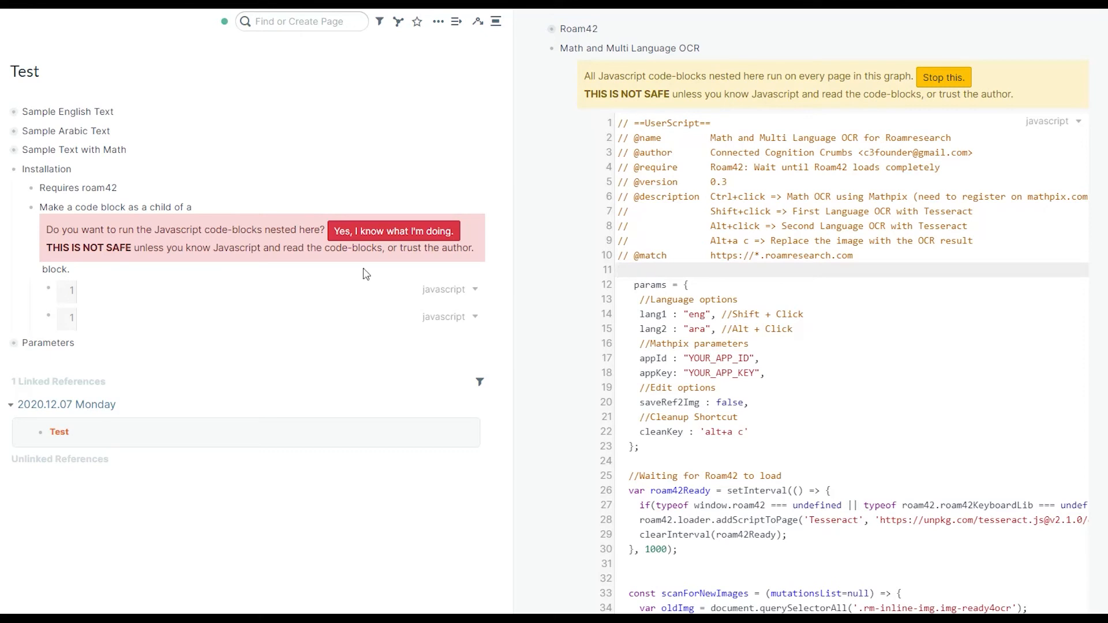
left_click(134, 289)
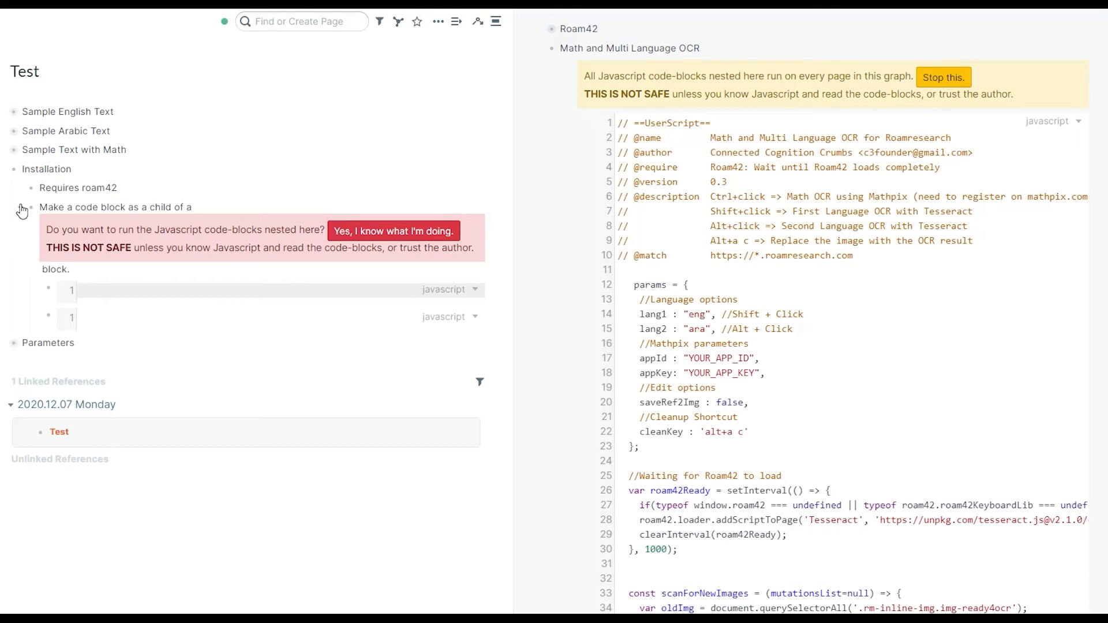
mouse_move(7, 174)
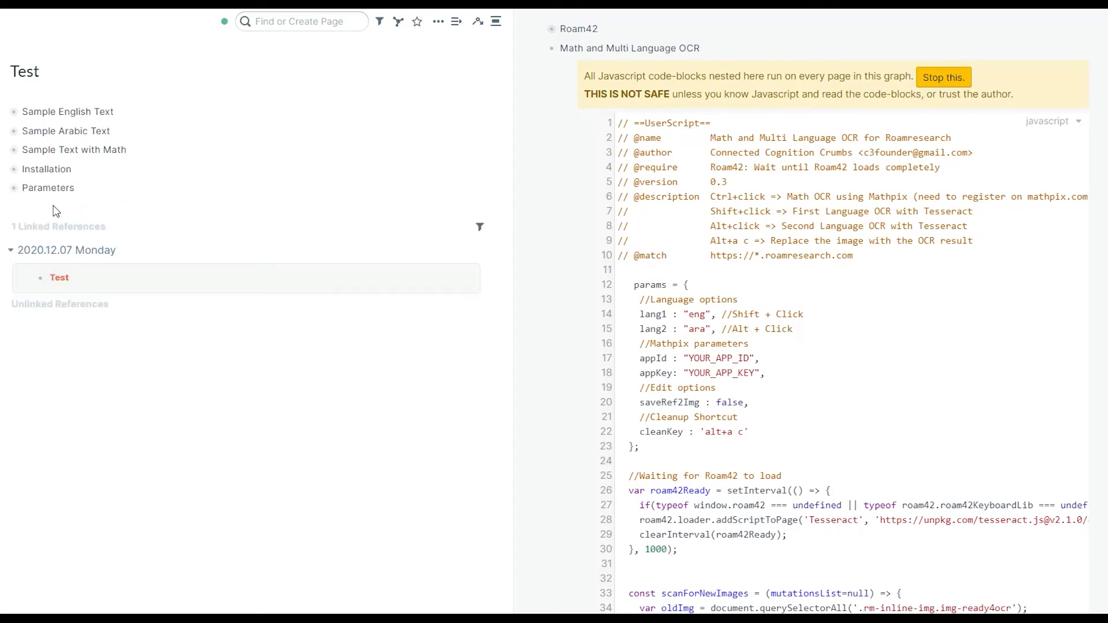
mouse_move(228, 222)
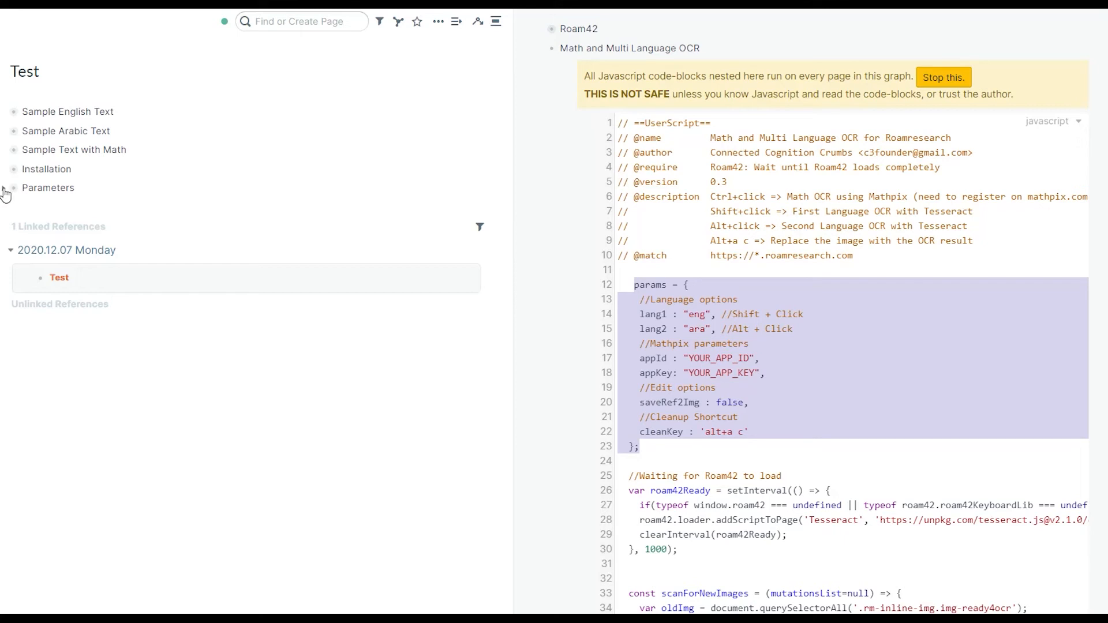
- Review the lang1 'eng' and lang2 'ara' Tesseract codes in the language-code notes, then fold them
left_click(12, 188)
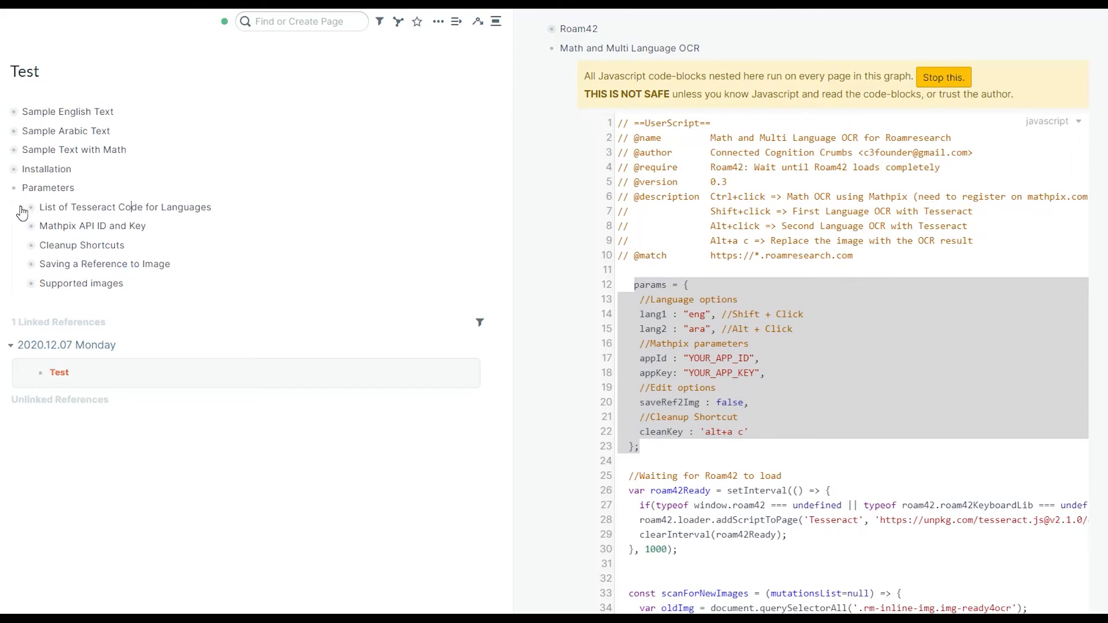
left_click(22, 213)
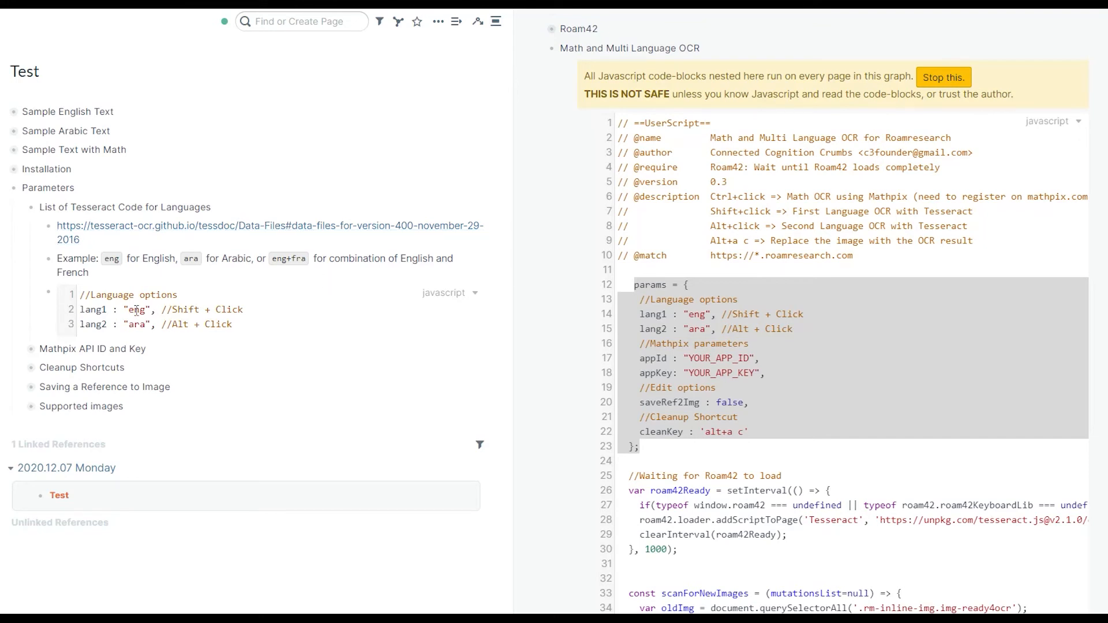
double_click(137, 310)
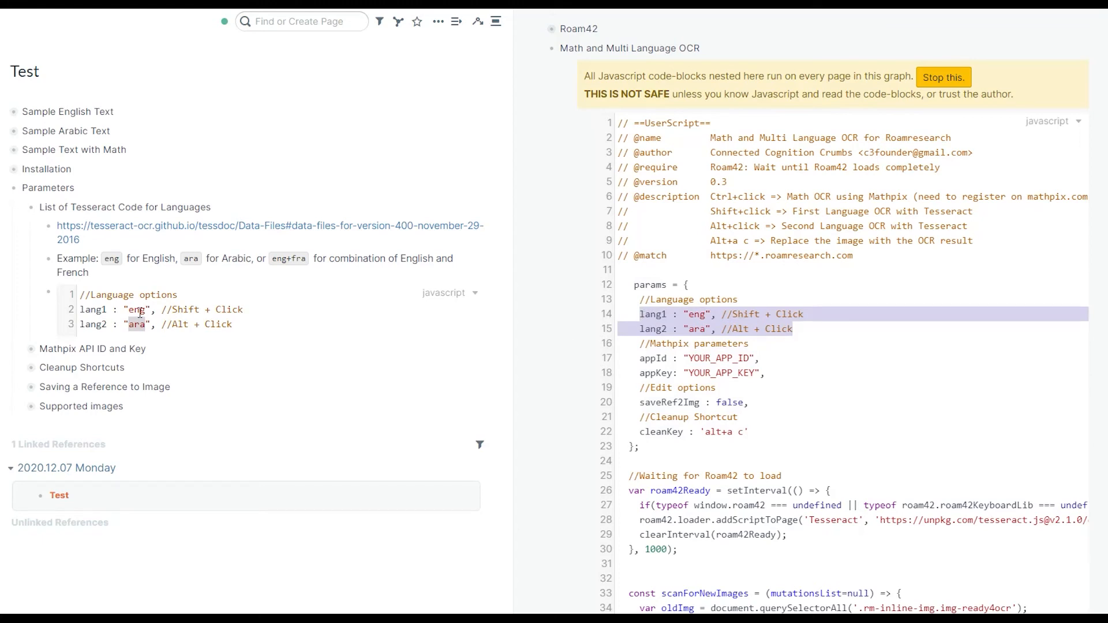
left_click(296, 313)
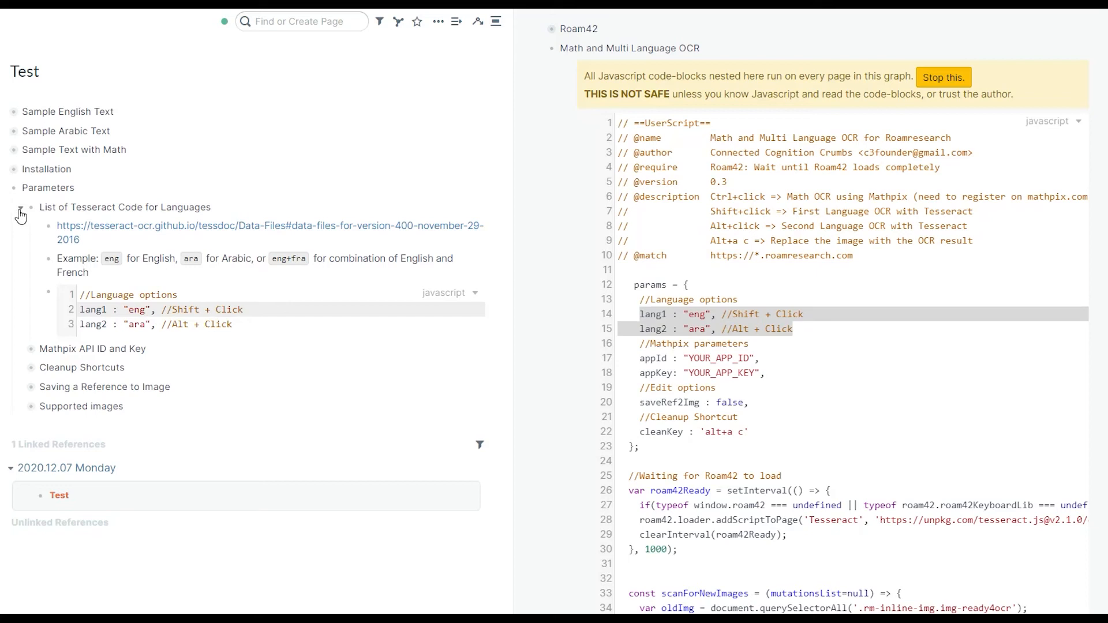
left_click(19, 211)
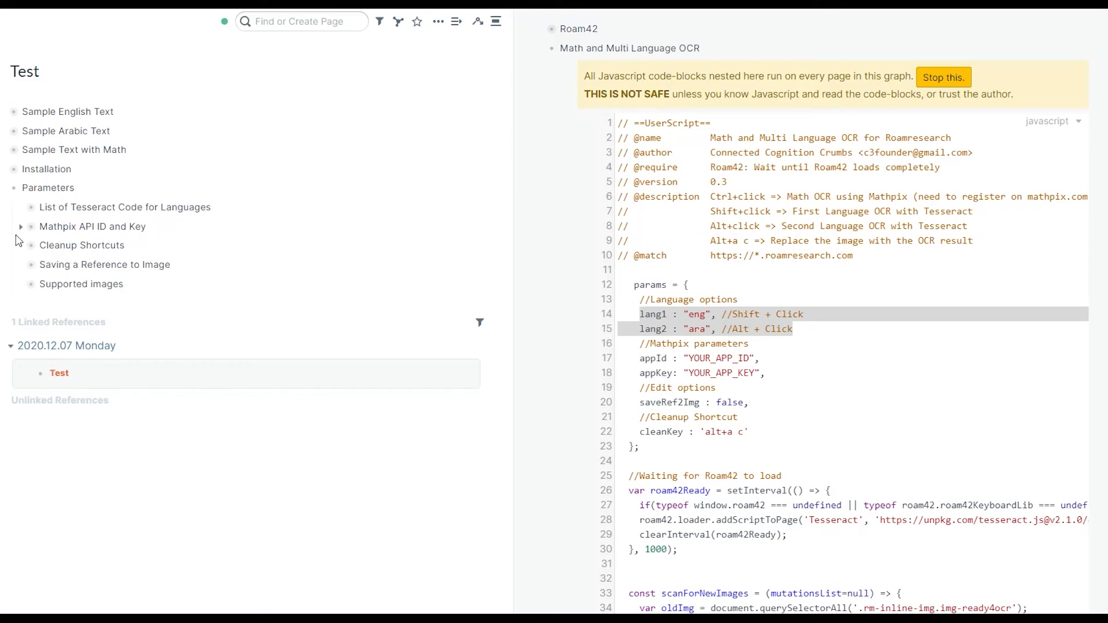
mouse_move(21, 231)
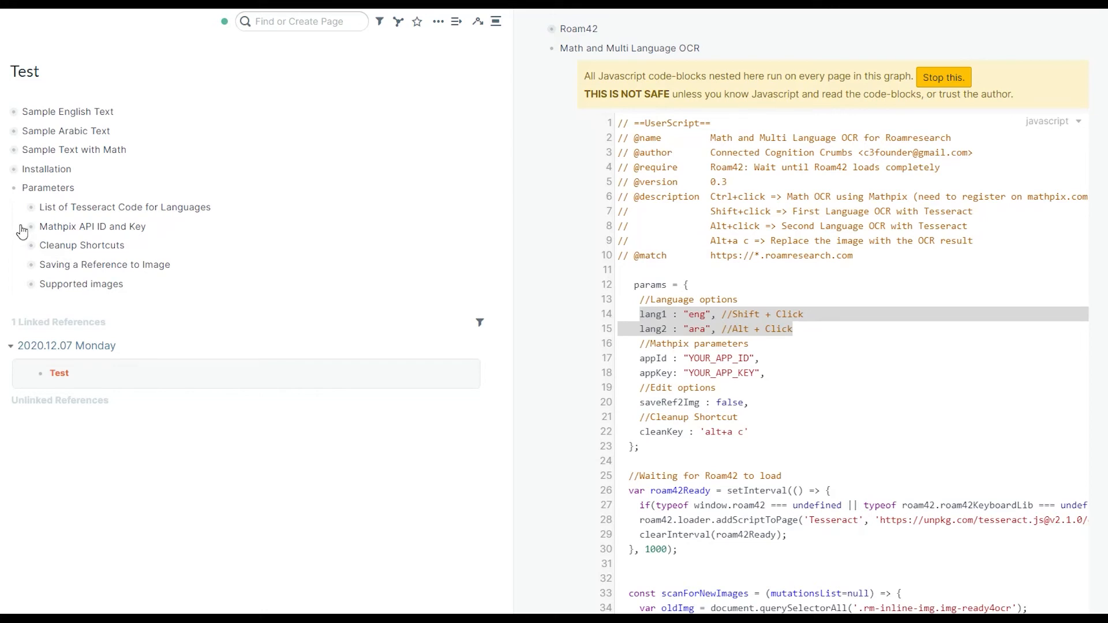
- Review the appId/YOUR_APP_KEY placeholders in the Mathpix API ID and Key notes, then fold them
left_click(22, 227)
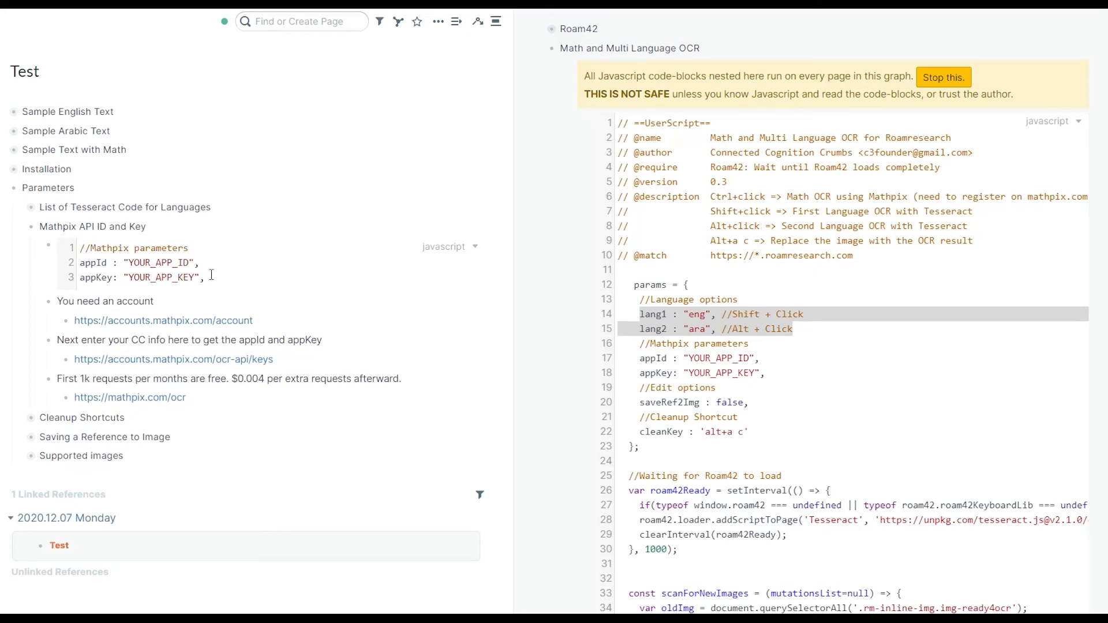
double_click(159, 262)
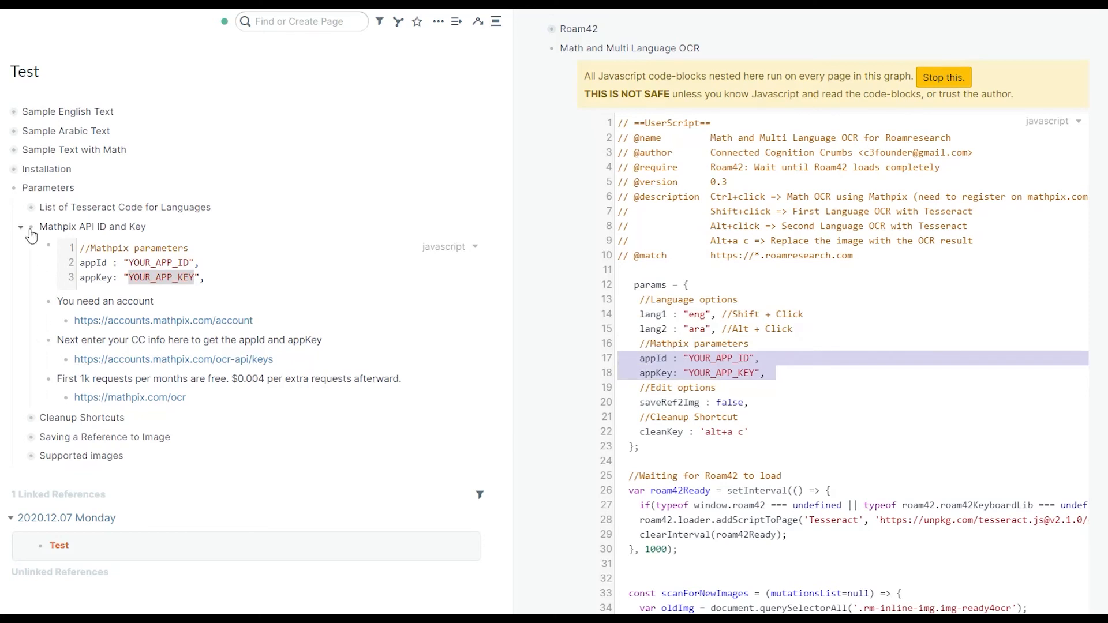
left_click(20, 227)
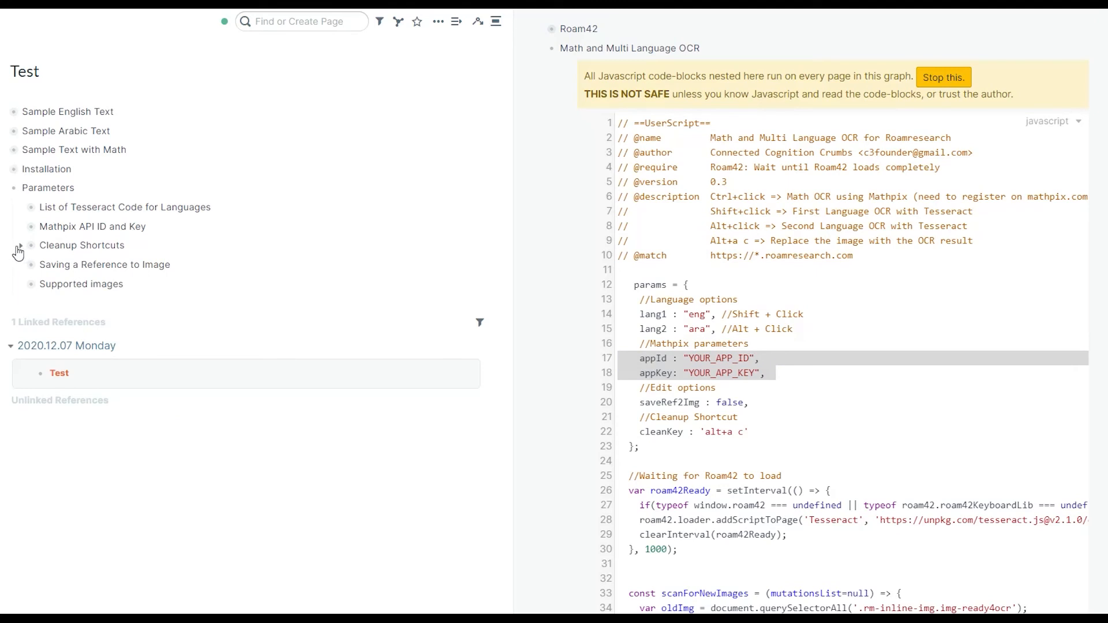
mouse_move(20, 253)
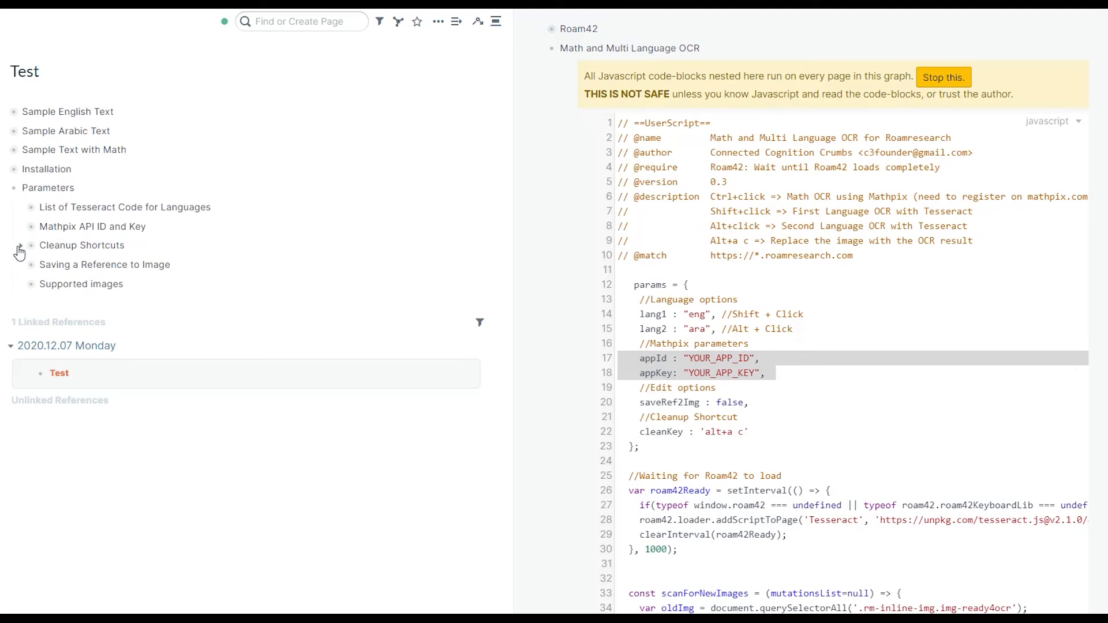
- Run the Alt+a c cleanup on the genotyping paragraph image, replacing it with an image link plus OCR text
left_click(20, 250)
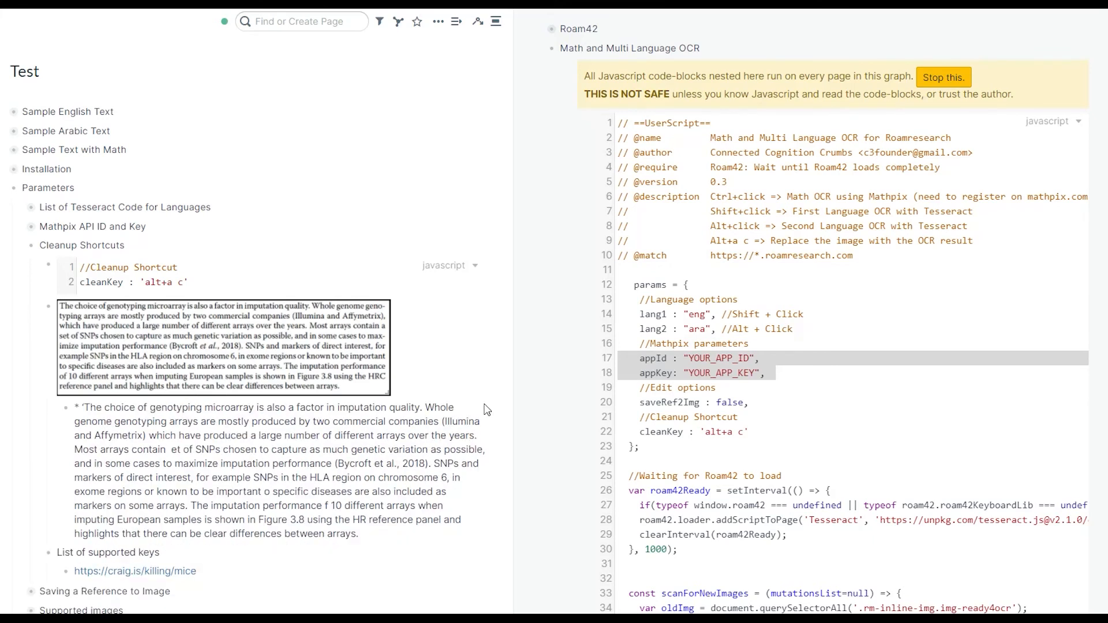
scroll("down", 3)
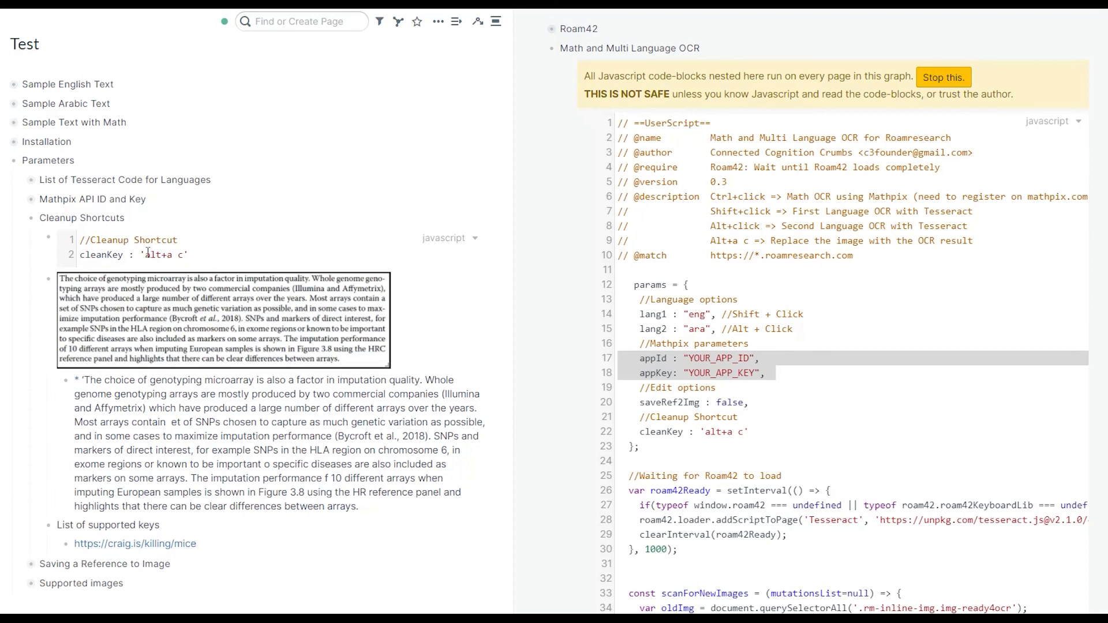
mouse_move(181, 254)
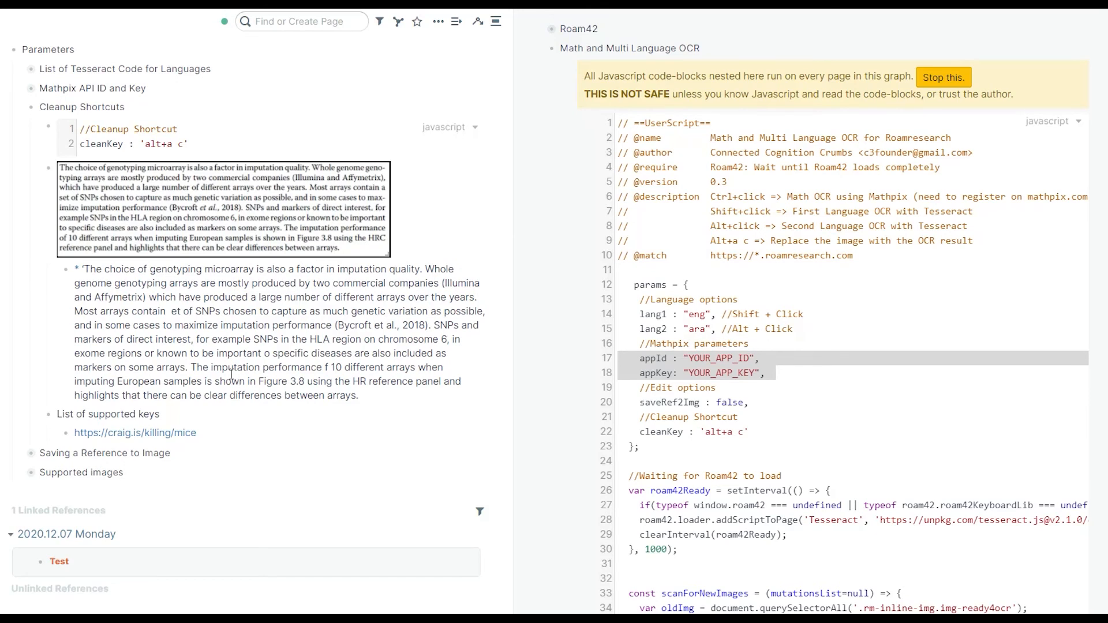
mouse_move(228, 372)
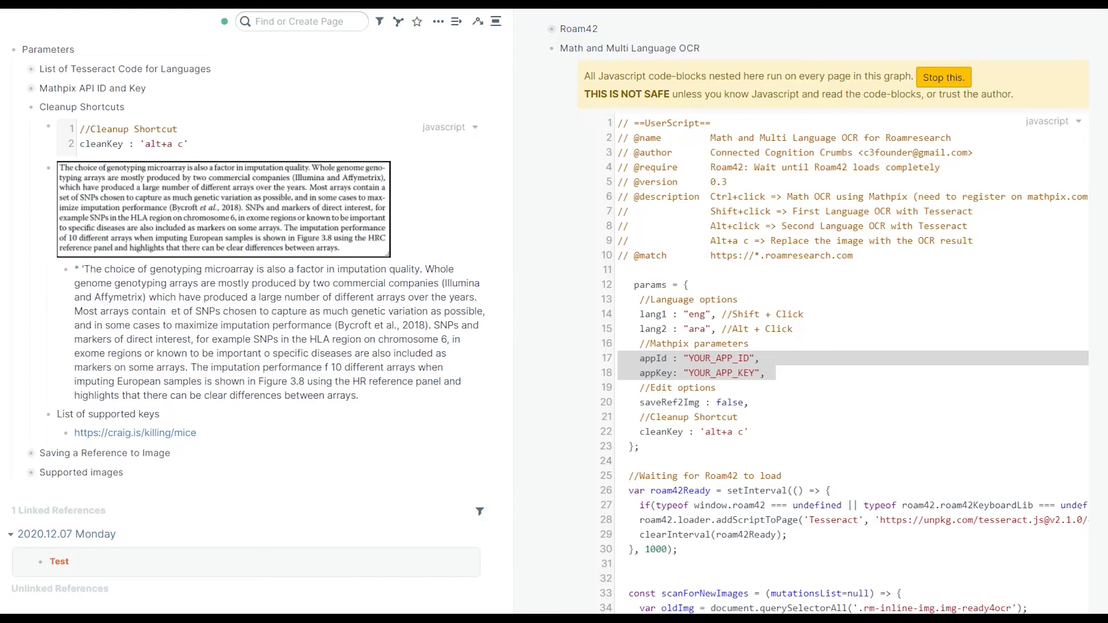
mouse_move(486, 383)
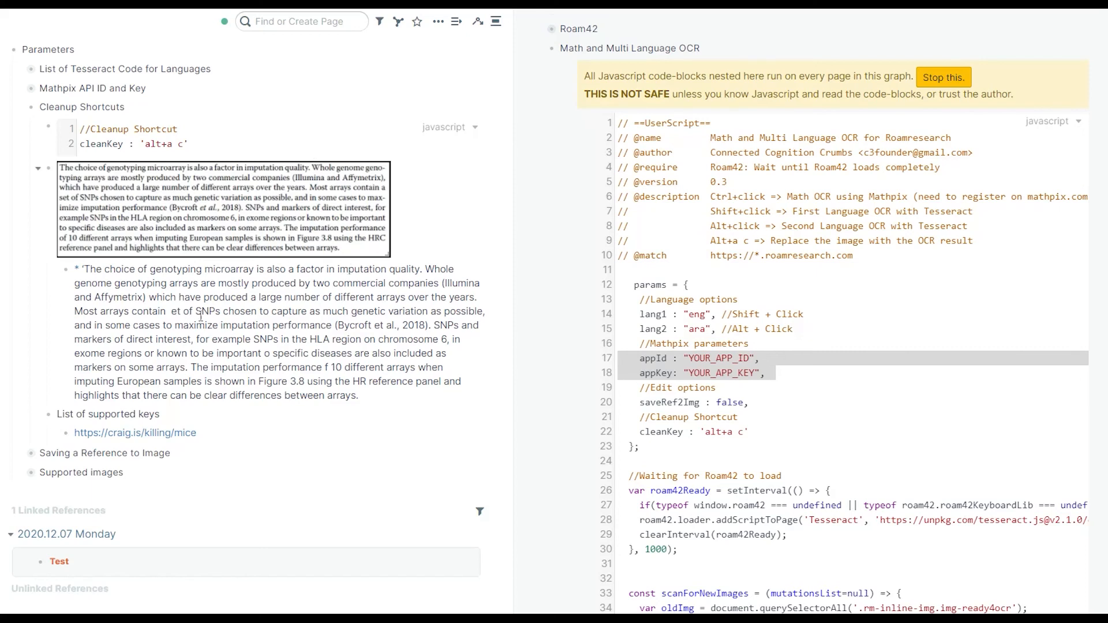
mouse_move(216, 238)
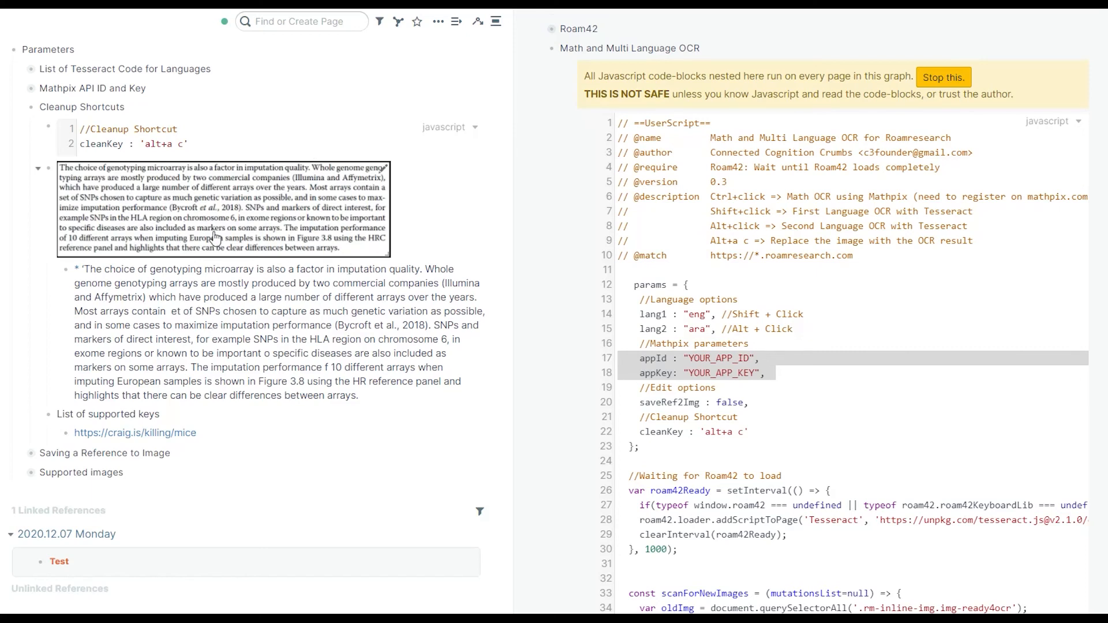
left_click(59, 561)
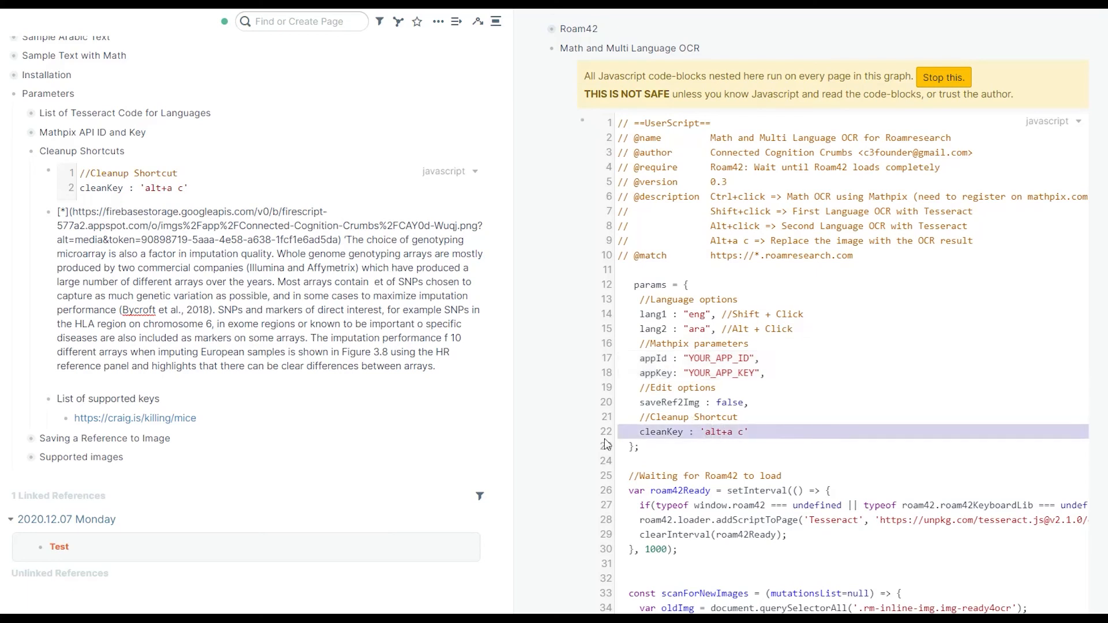
mouse_move(565, 439)
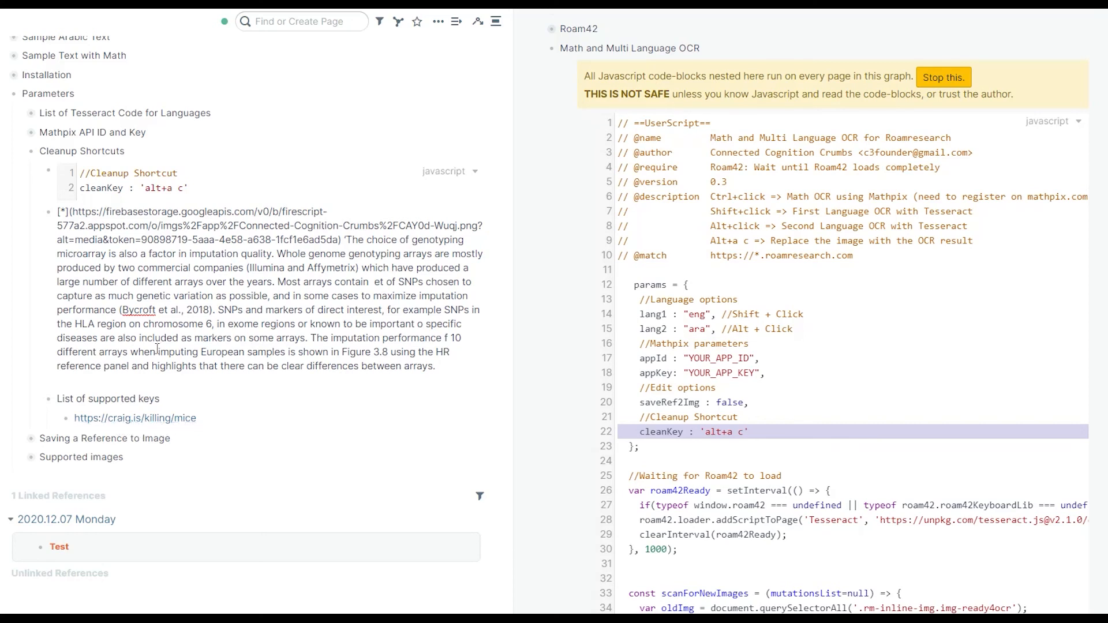
mouse_move(23, 156)
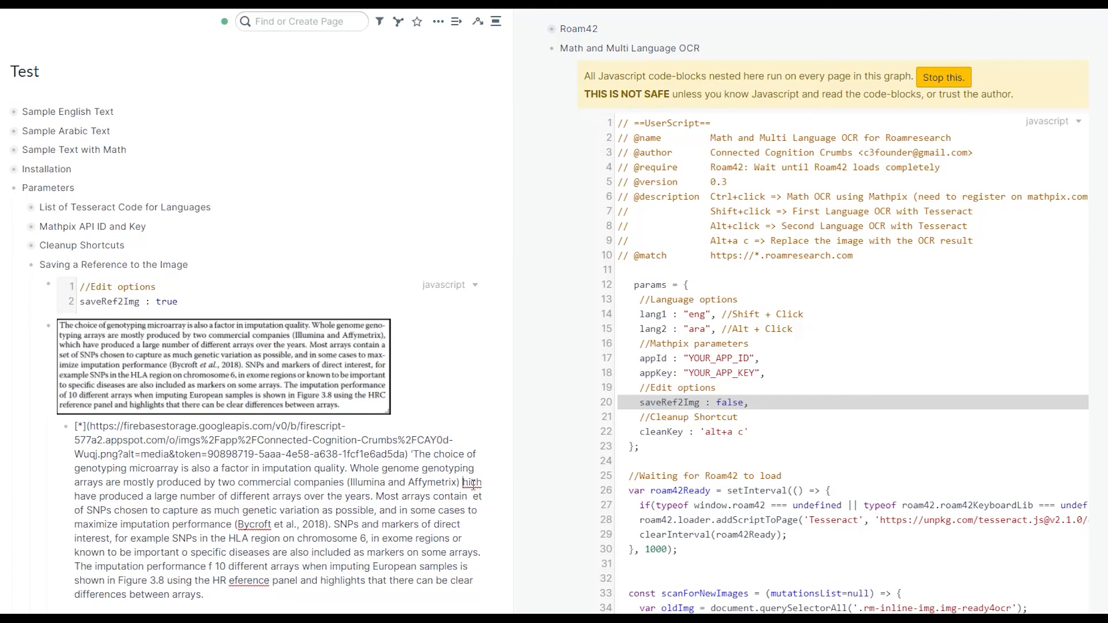
- Select the image link in the OCR block and compare saveRef2Img values, leaving plain OCR text
scroll("down", 3)
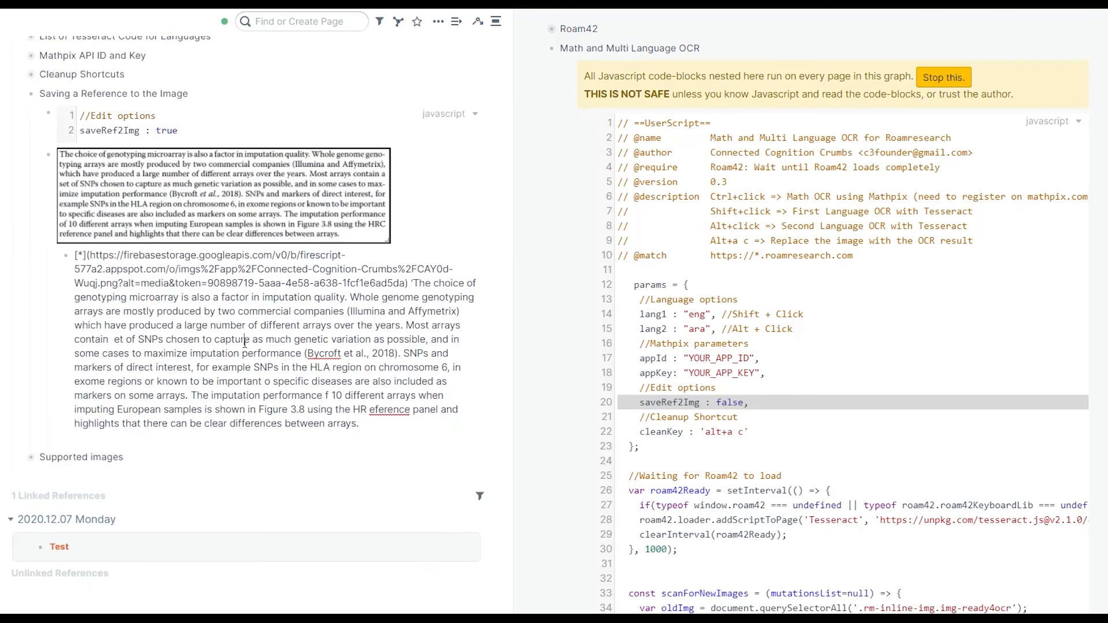
mouse_move(243, 353)
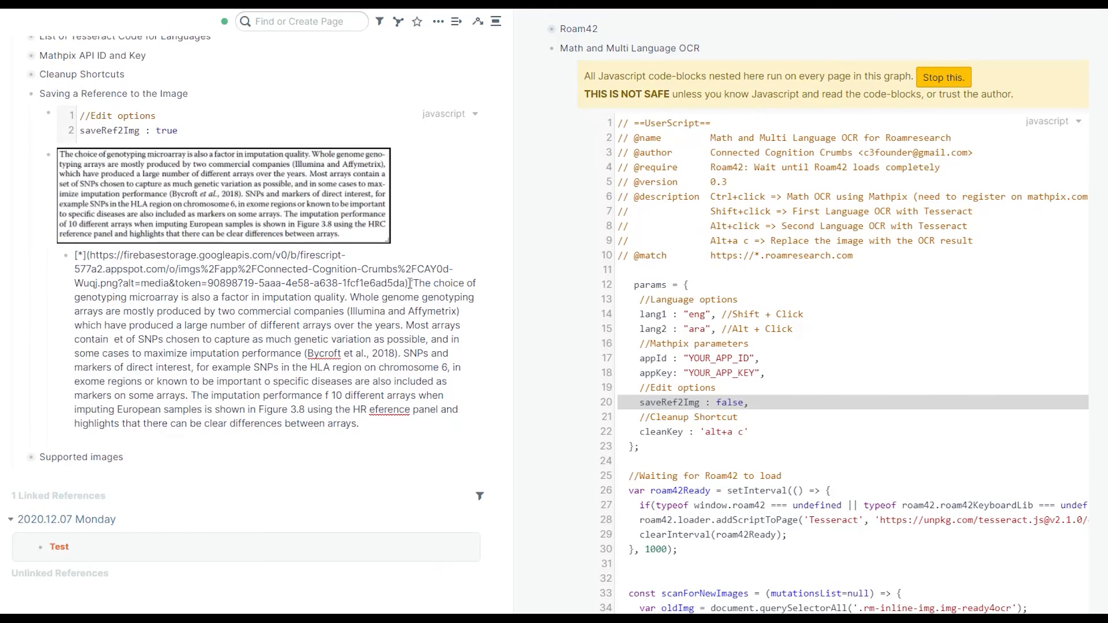
left_click_drag(86, 254, 409, 284)
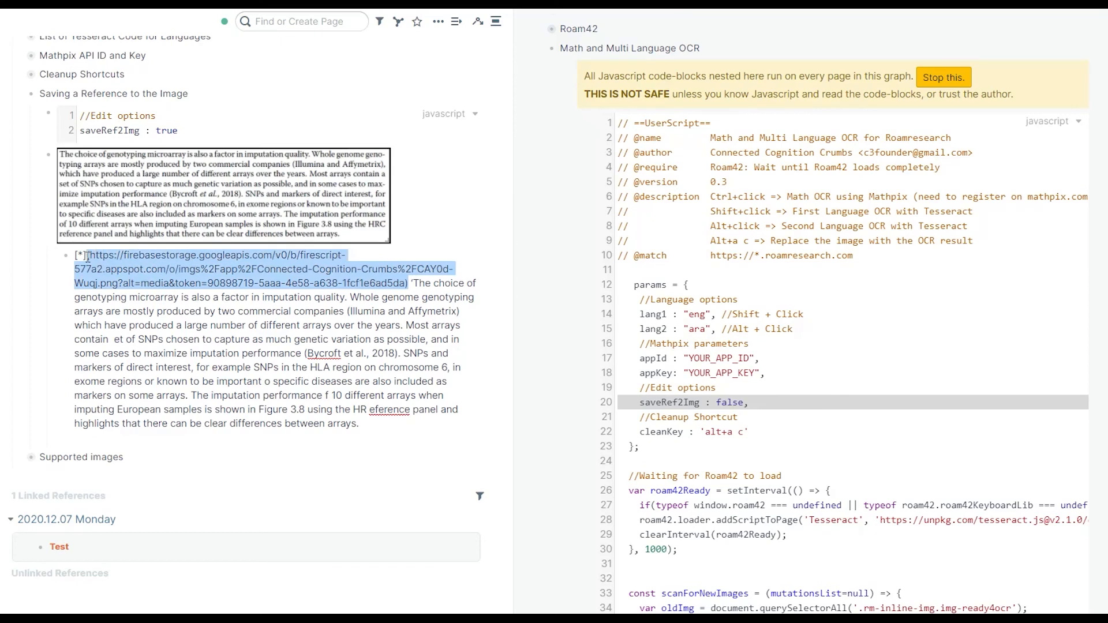
mouse_move(137, 303)
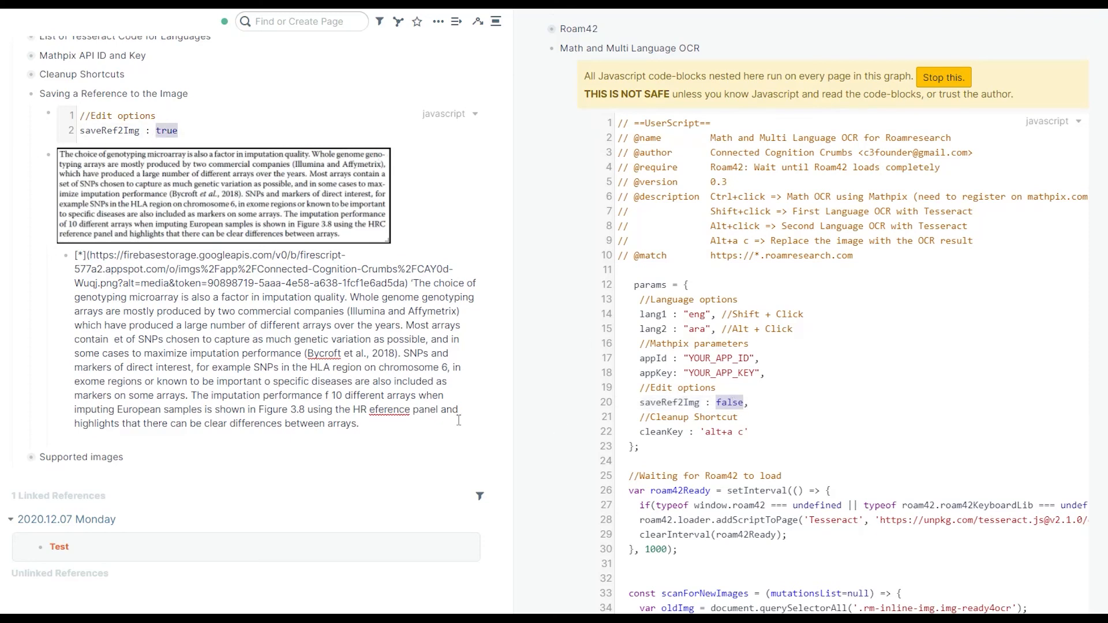
double_click(374, 284)
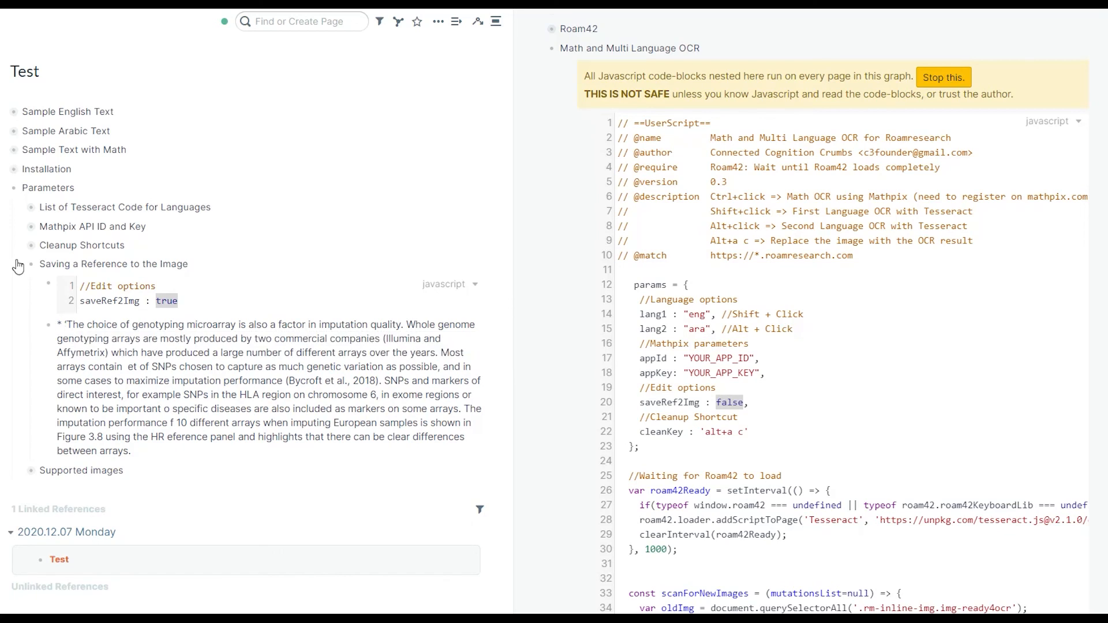
- Fold Saving a Reference, then in Supported images try OCR on the external Arabic image, which fails
left_click(13, 265)
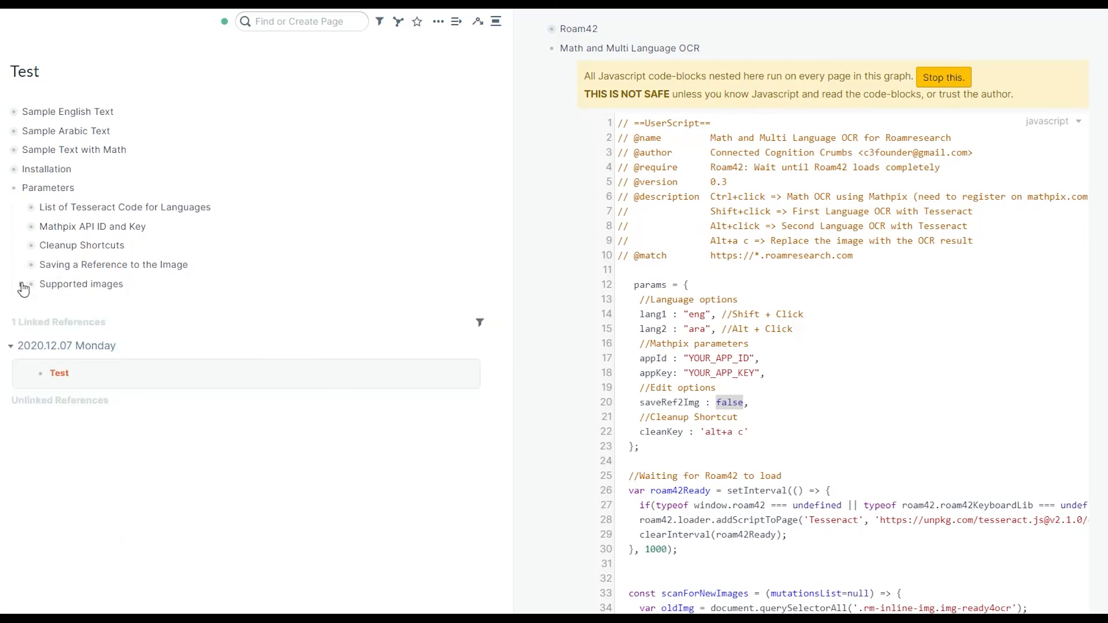
left_click(24, 284)
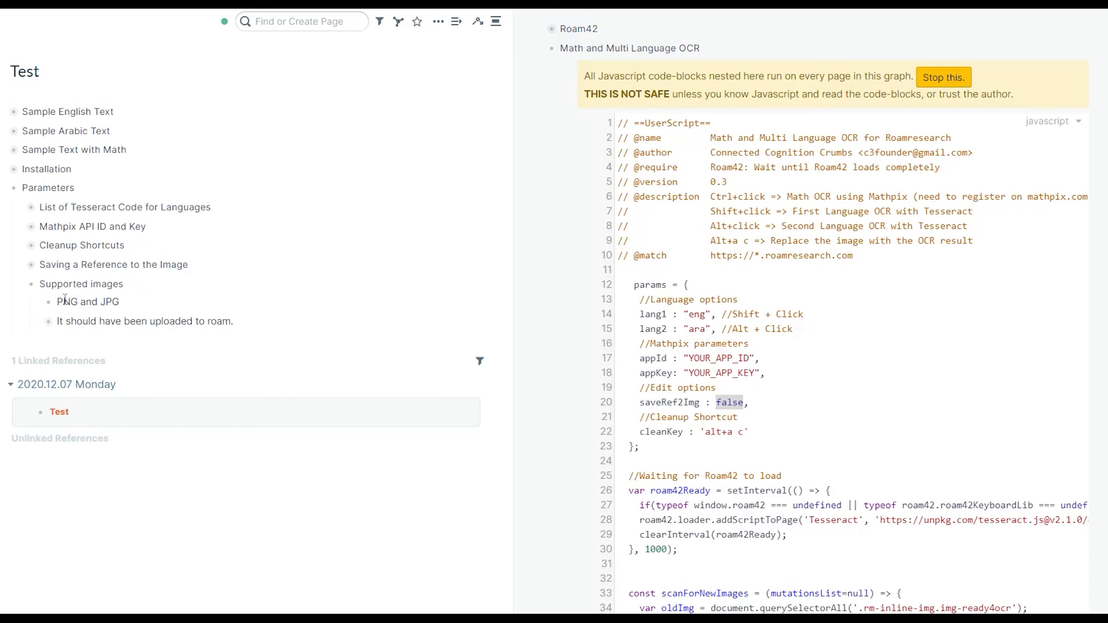
mouse_move(113, 304)
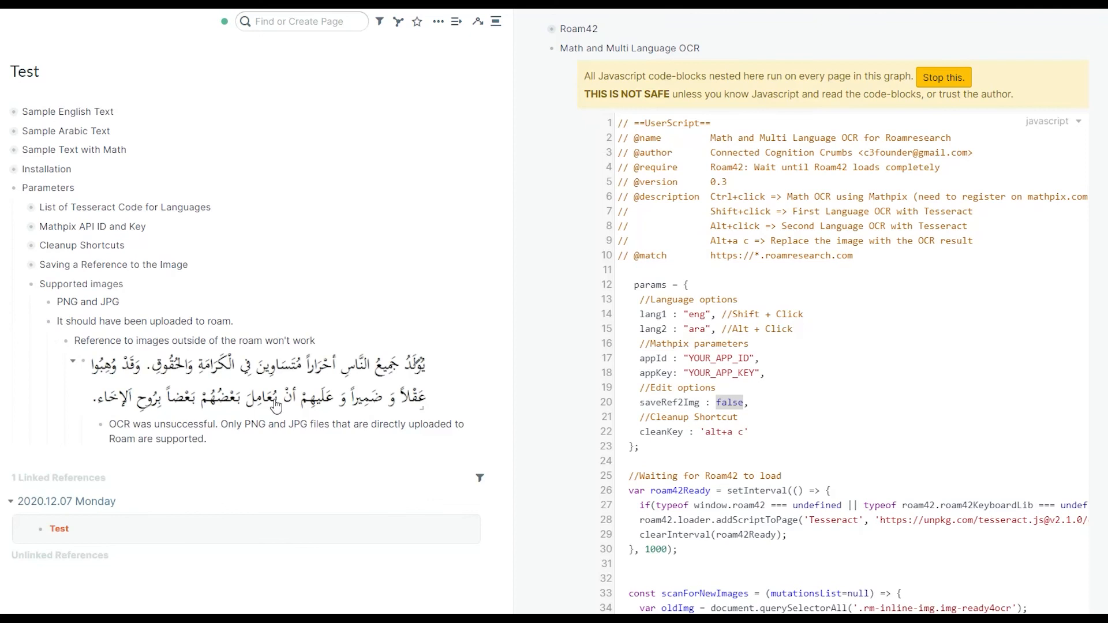
mouse_move(366, 376)
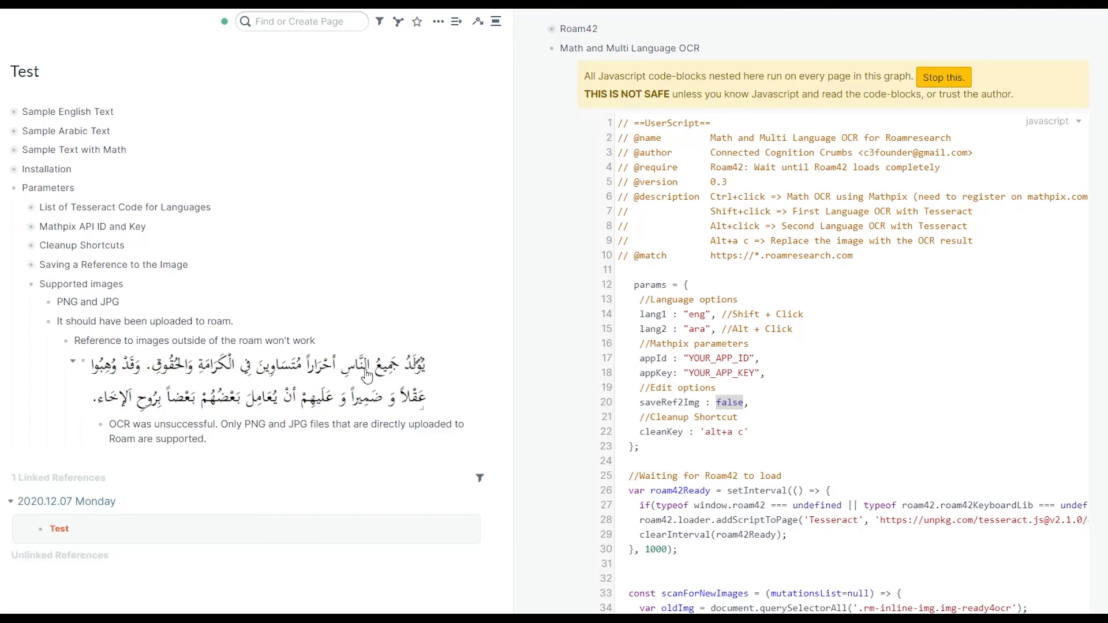
left_click(265, 367)
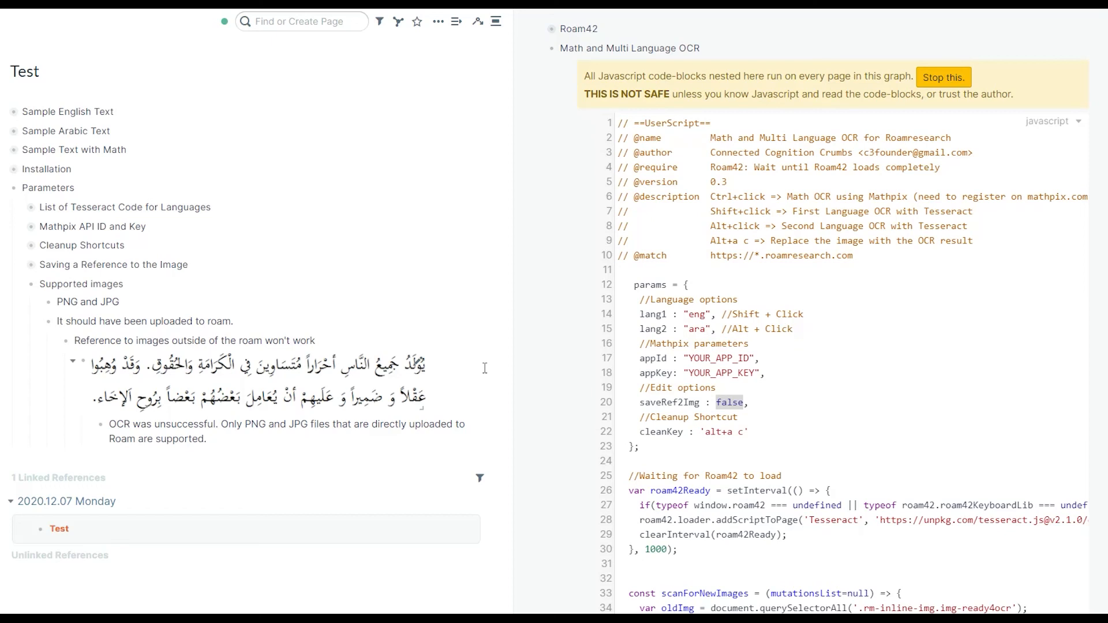
mouse_move(483, 376)
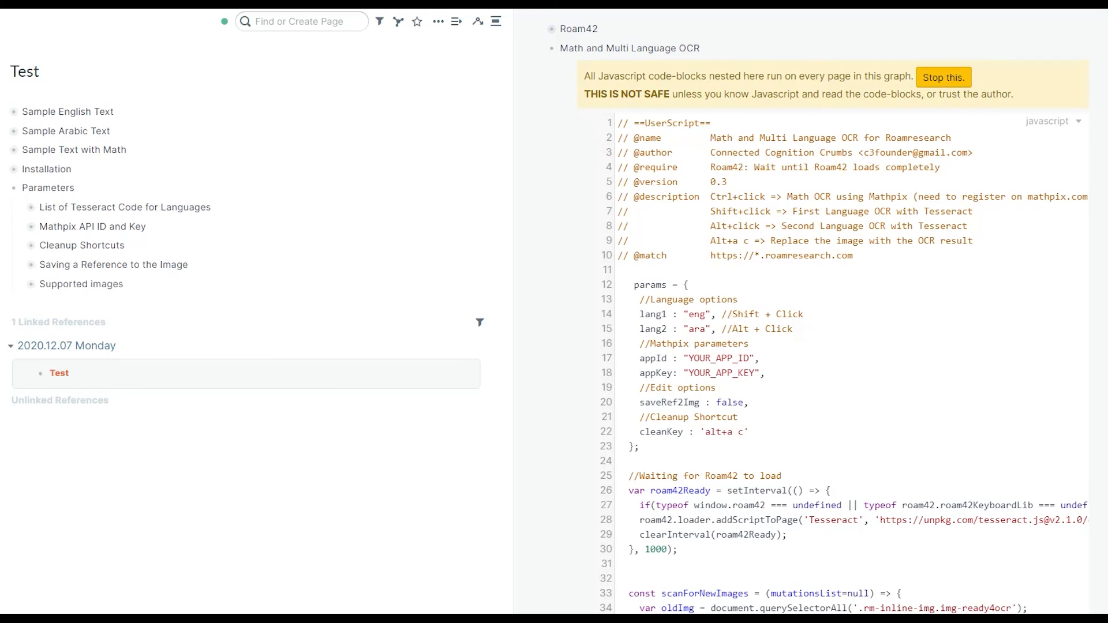
mouse_move(453, 470)
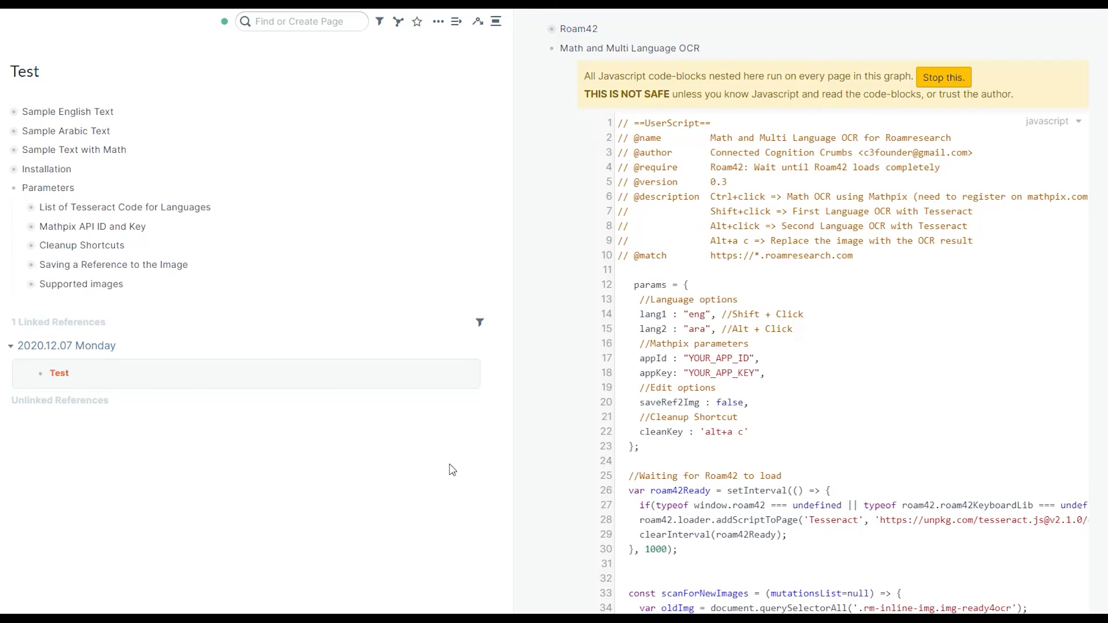